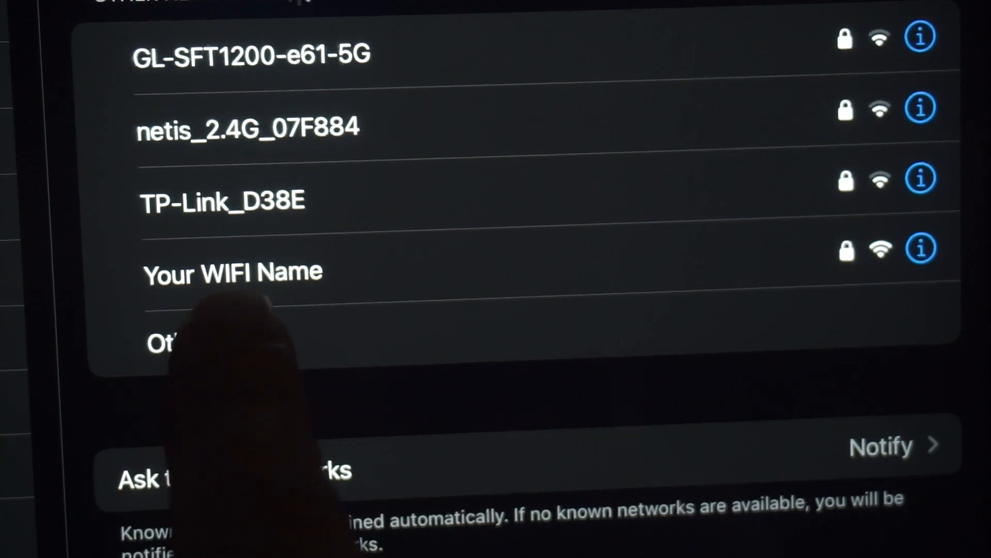
Step: Connect the iPad to the 'Your WIFI Name' network and bring up the router login page
click(232, 271)
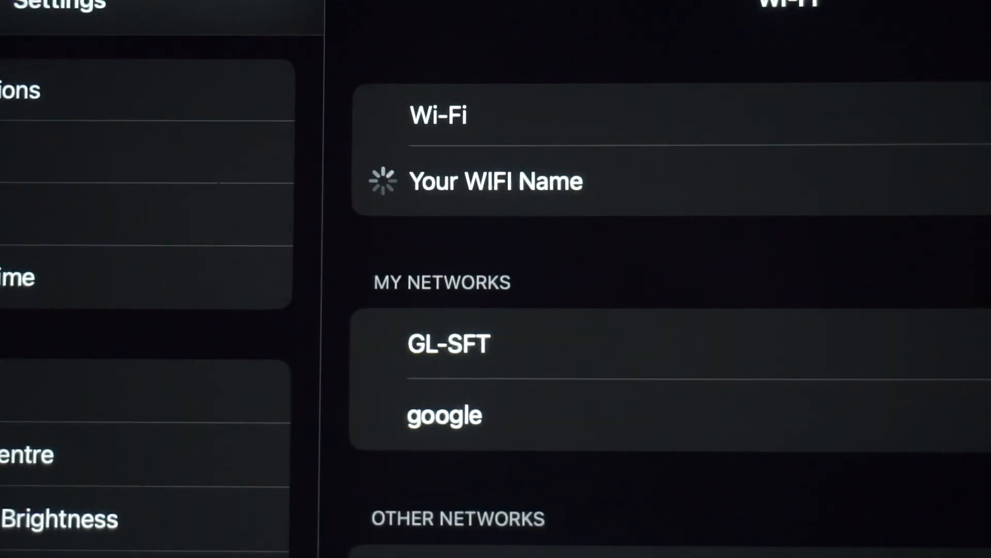
click(497, 181)
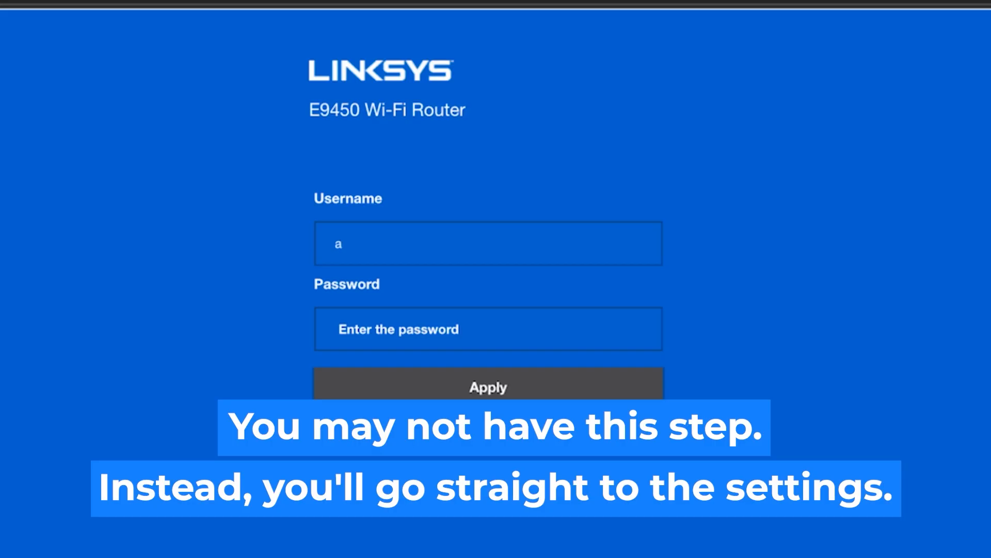
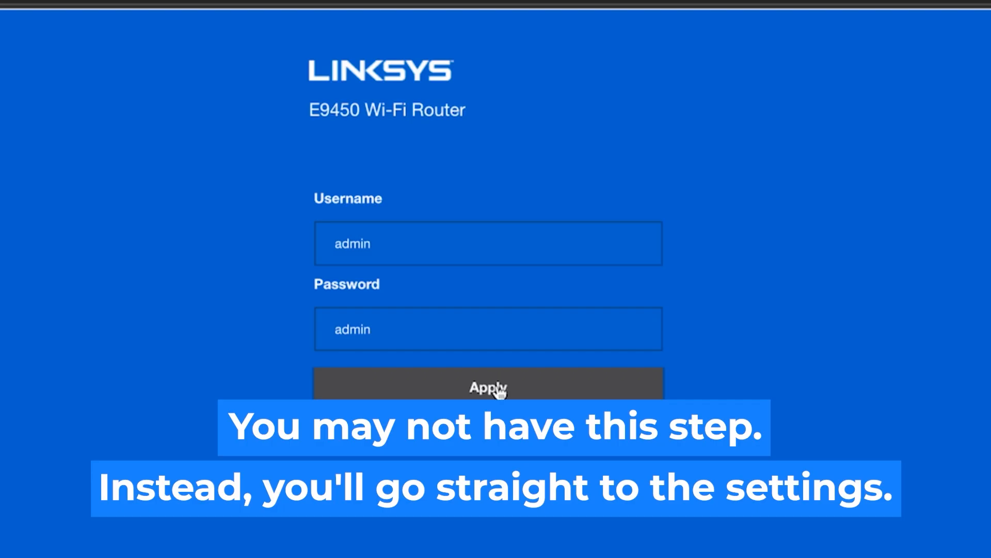
click(487, 385)
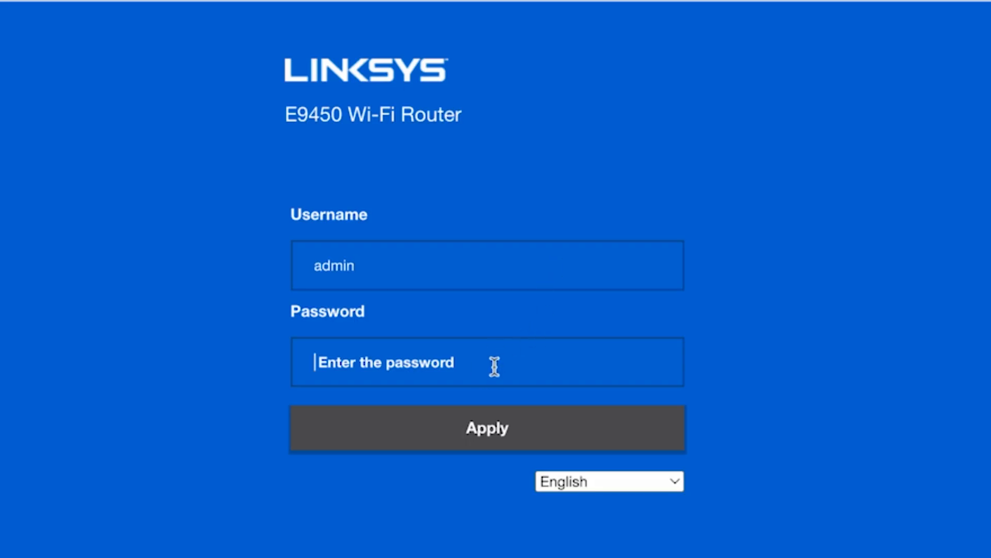
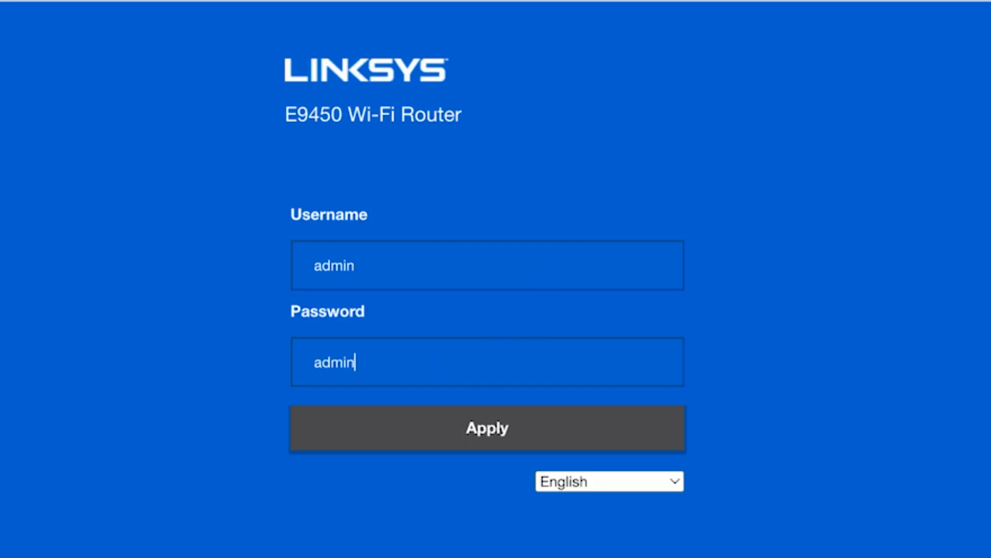
click(487, 427)
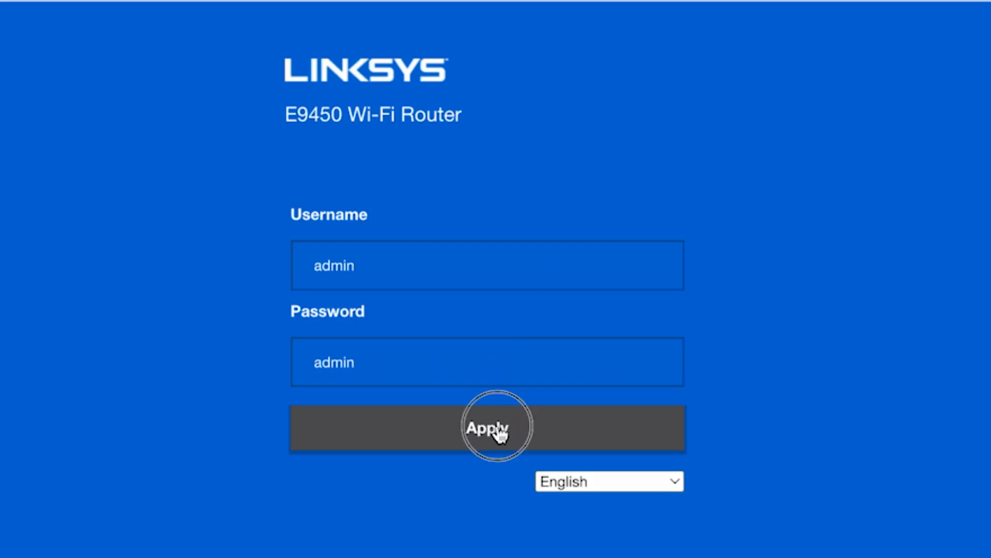
click(487, 427)
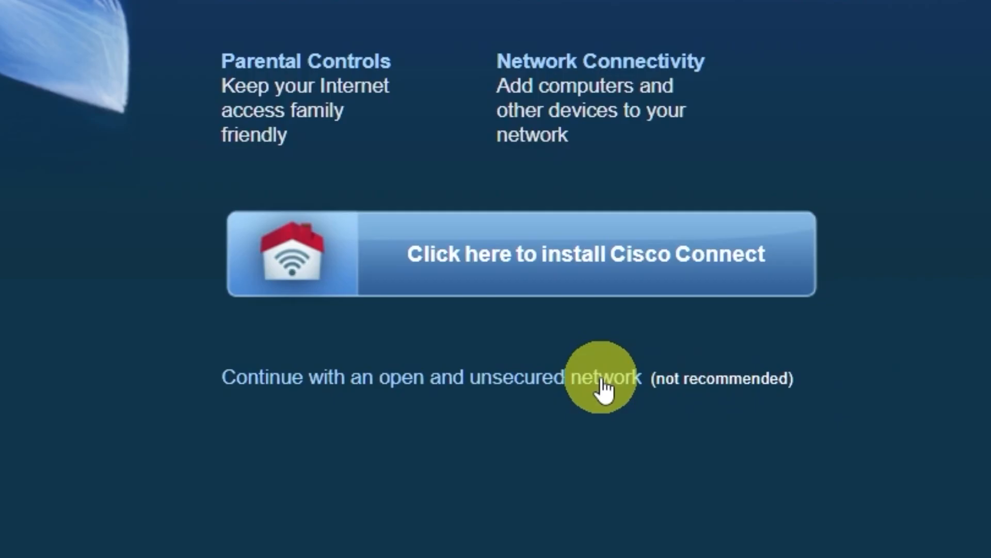
Step: Continue with an open, unsecured network, acknowledging the warning and dismissing the Cisco Connect alert
click(601, 377)
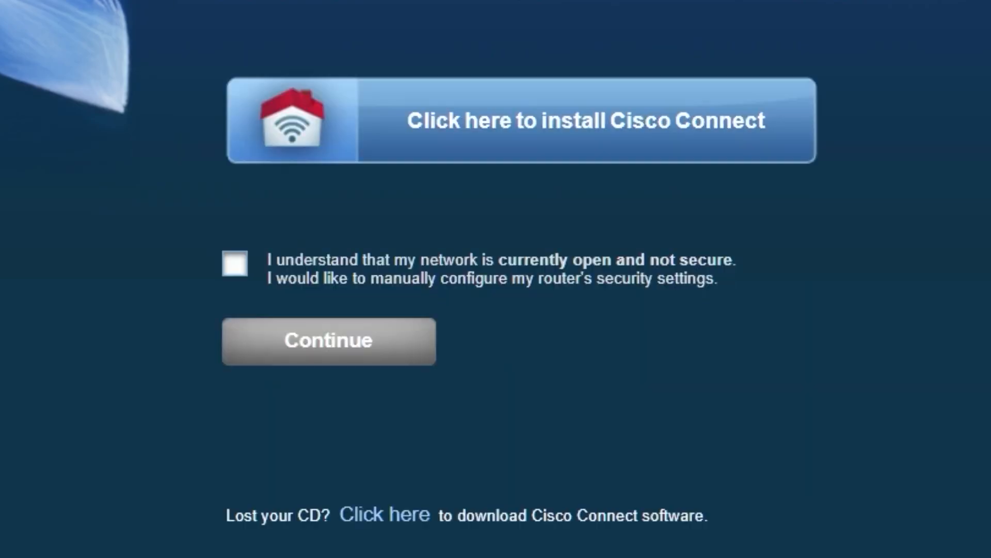
click(235, 264)
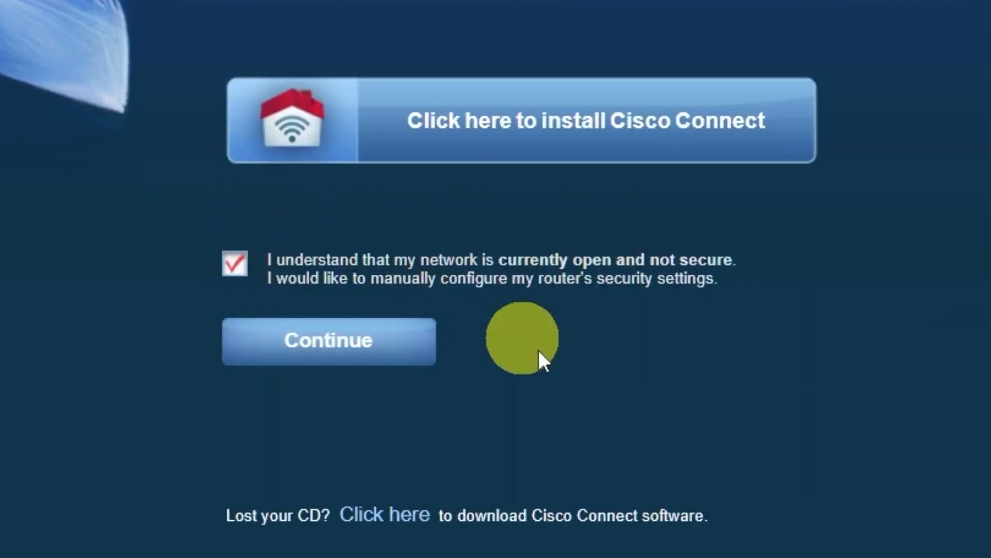
mouse_move(907, 345)
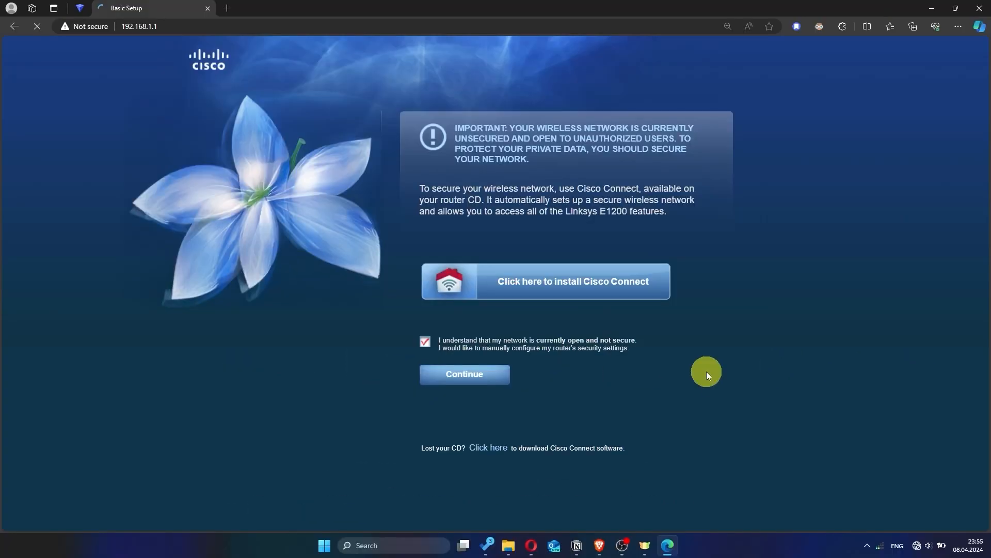
click(464, 374)
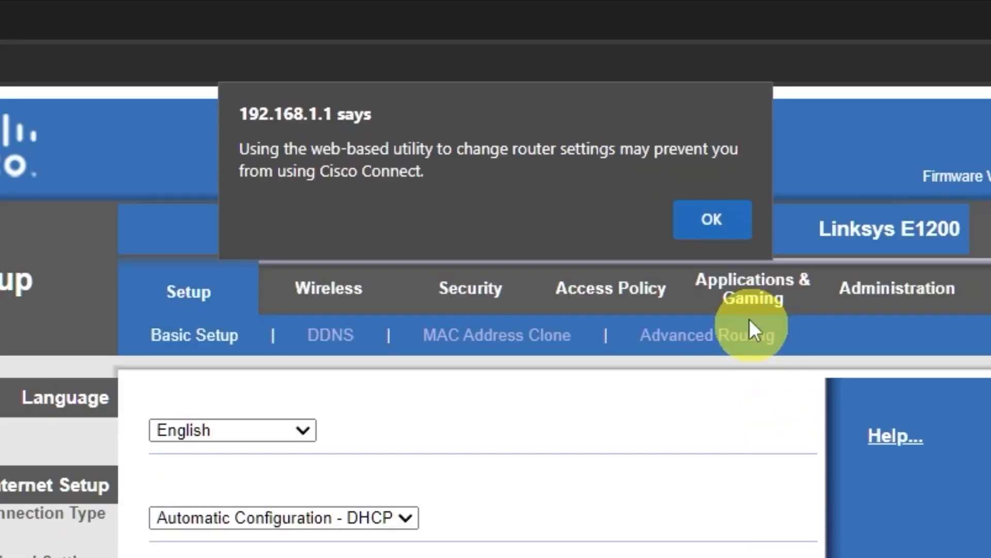
click(711, 219)
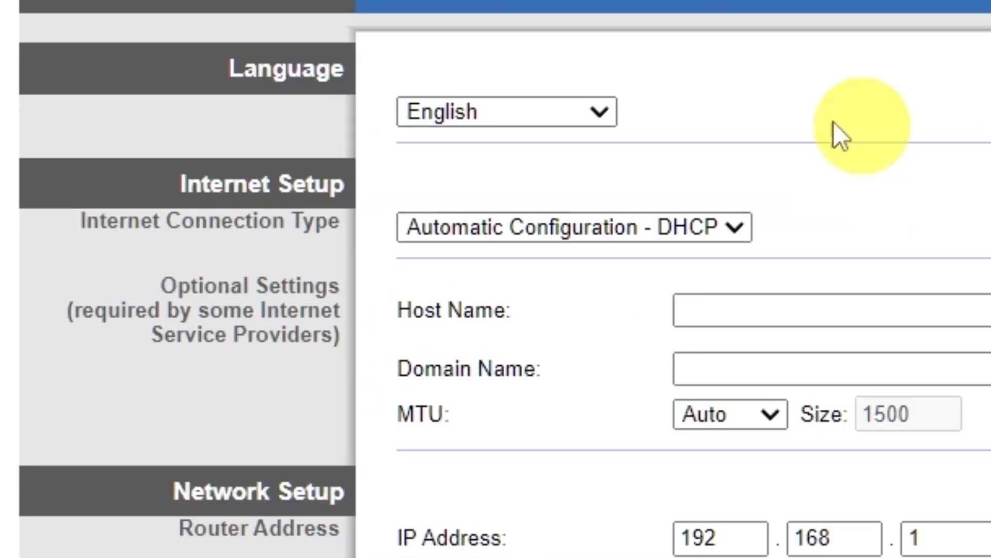
Step: Keep Internet Connection Type on Automatic Configuration - DHCP after briefly trying PPPoE
click(506, 111)
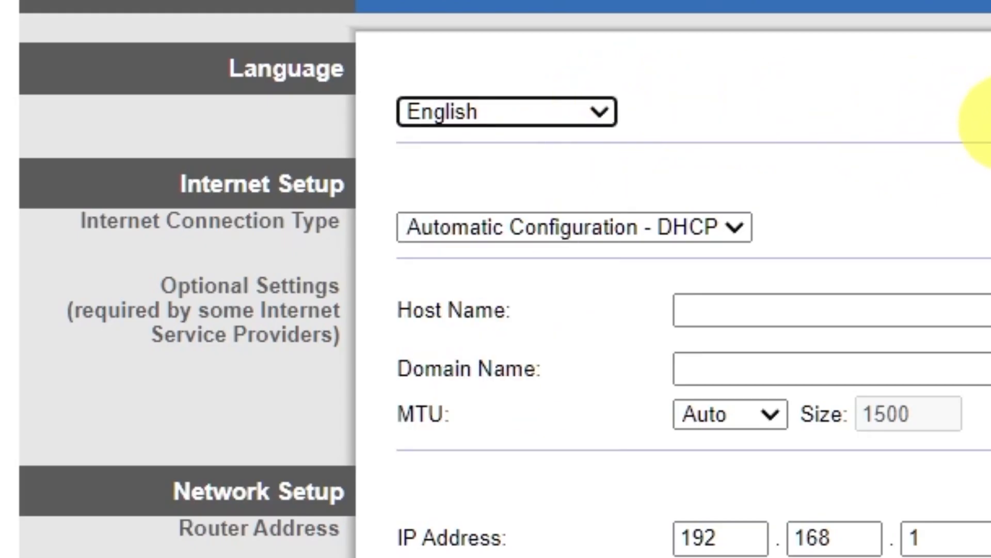
click(572, 227)
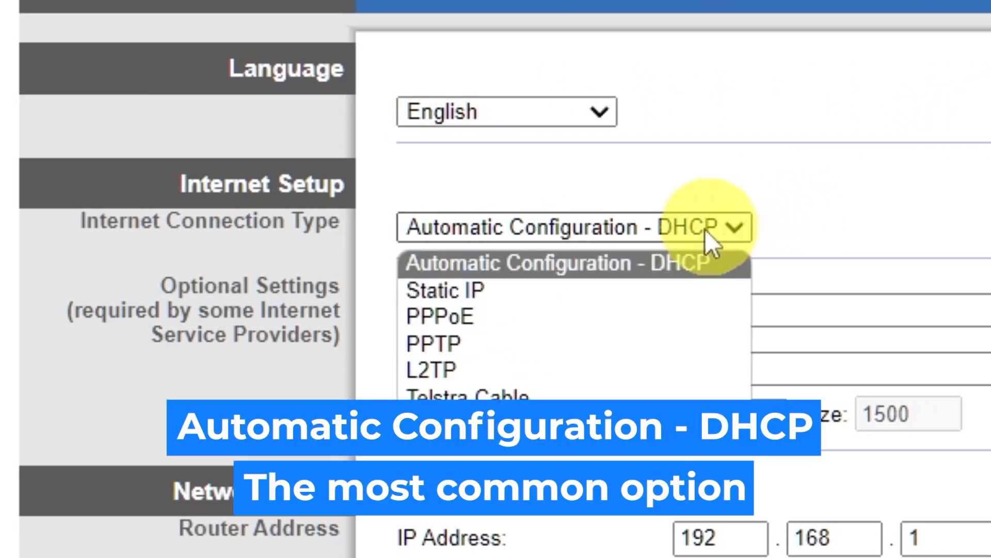
click(445, 289)
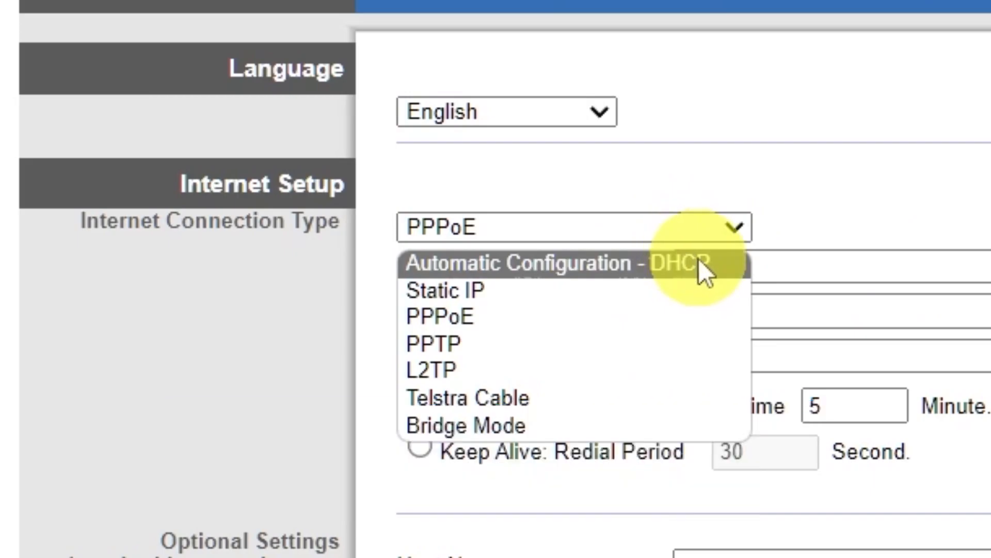
click(531, 263)
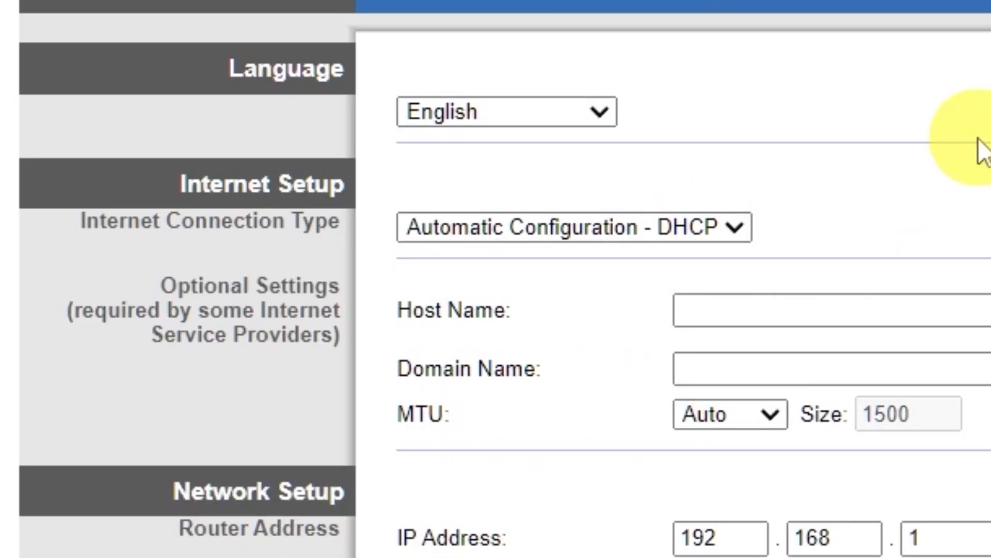
Step: Set the time zone to (GMT-09:00) Alaska
scroll(down, 3)
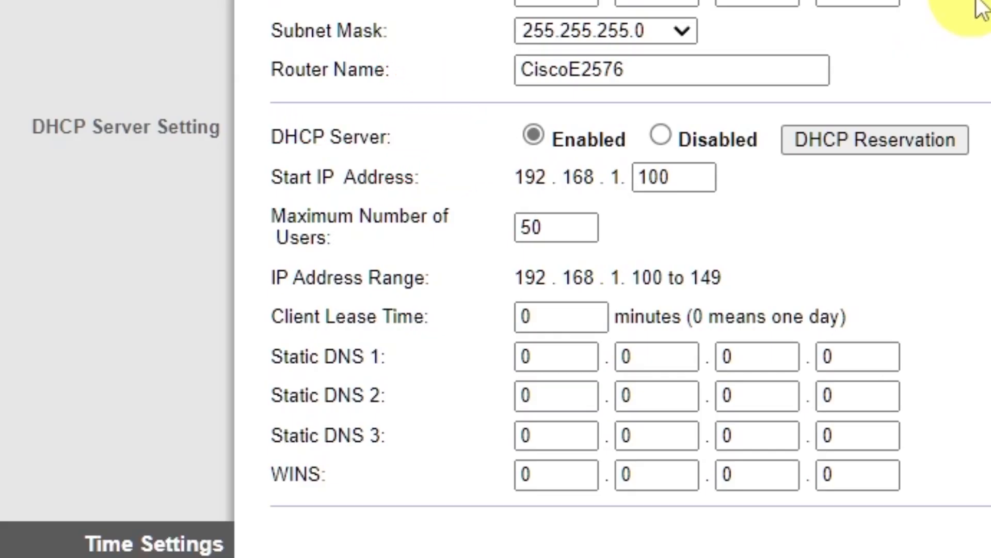
scroll(down, 3)
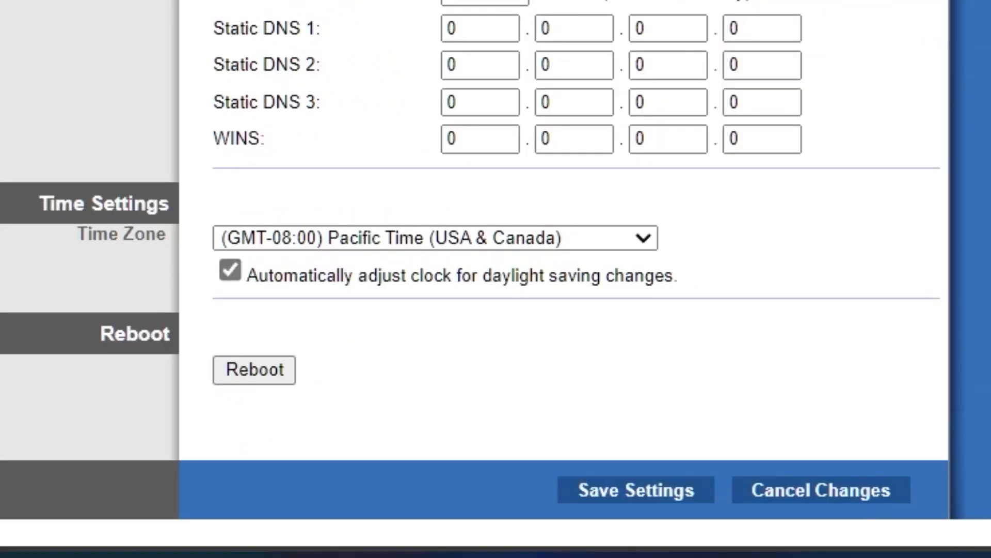
click(640, 238)
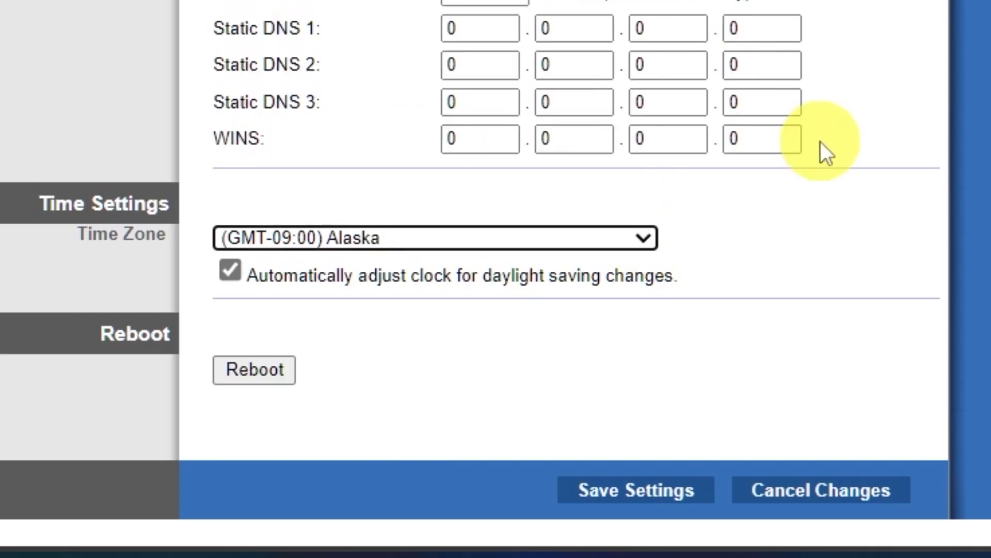
mouse_move(634, 490)
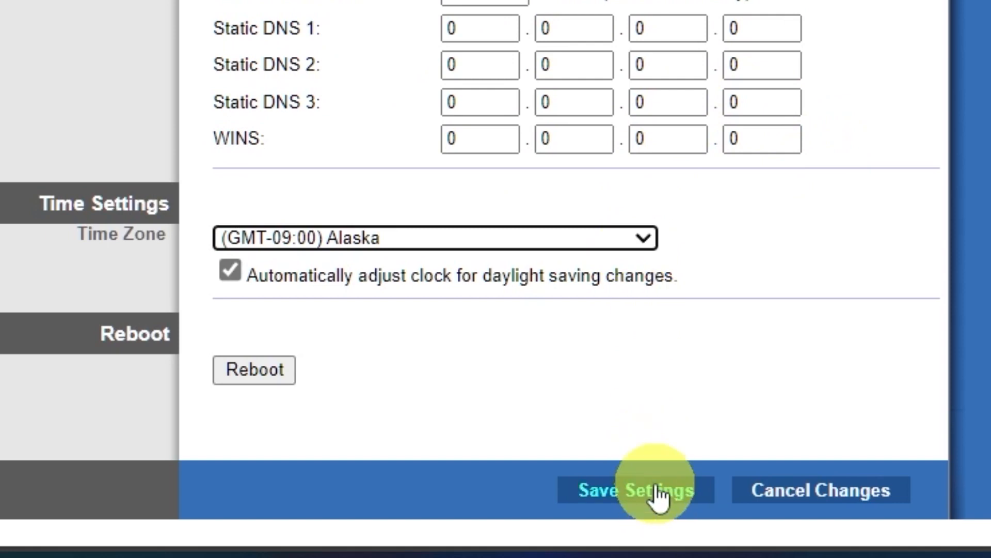
Step: Save the Basic Setup settings and continue past the success confirmation
click(634, 490)
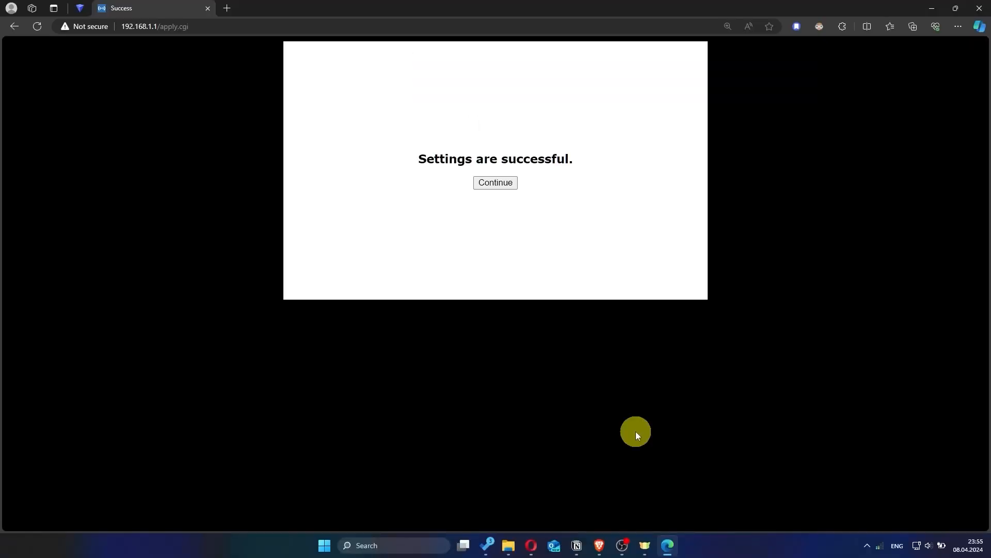
click(495, 182)
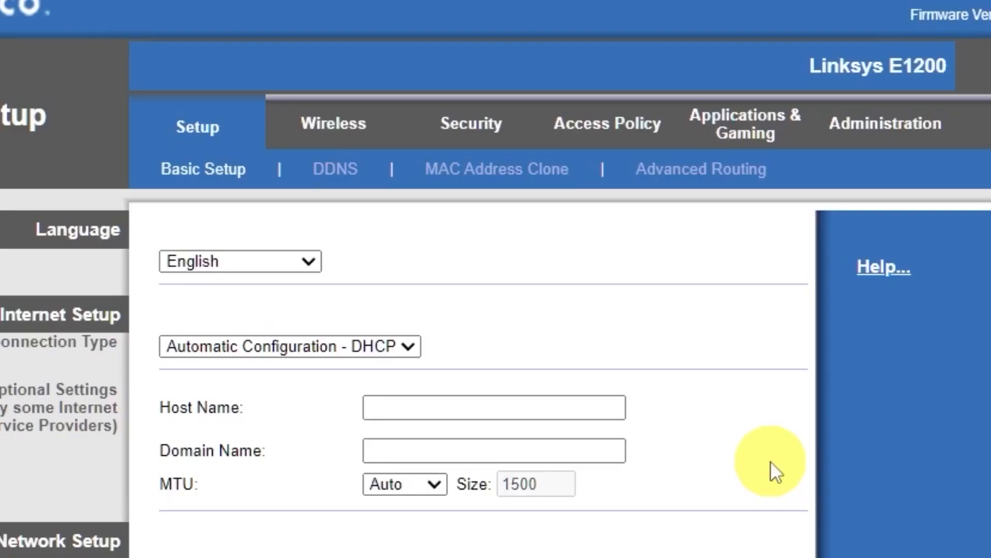
mouse_move(890, 436)
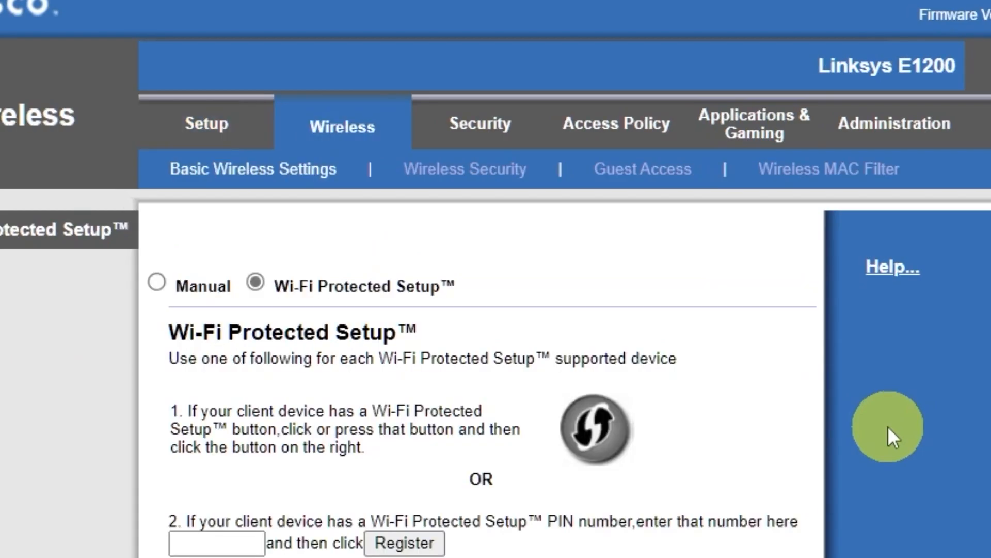
mouse_move(177, 285)
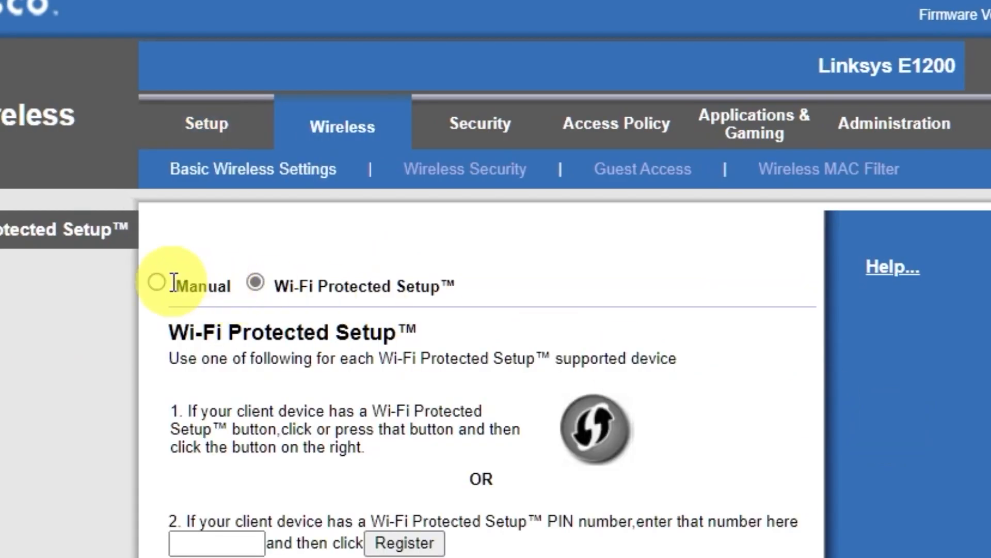
Step: Switch Basic Wireless Settings to Manual, with network name (SSID) Cisco
click(156, 282)
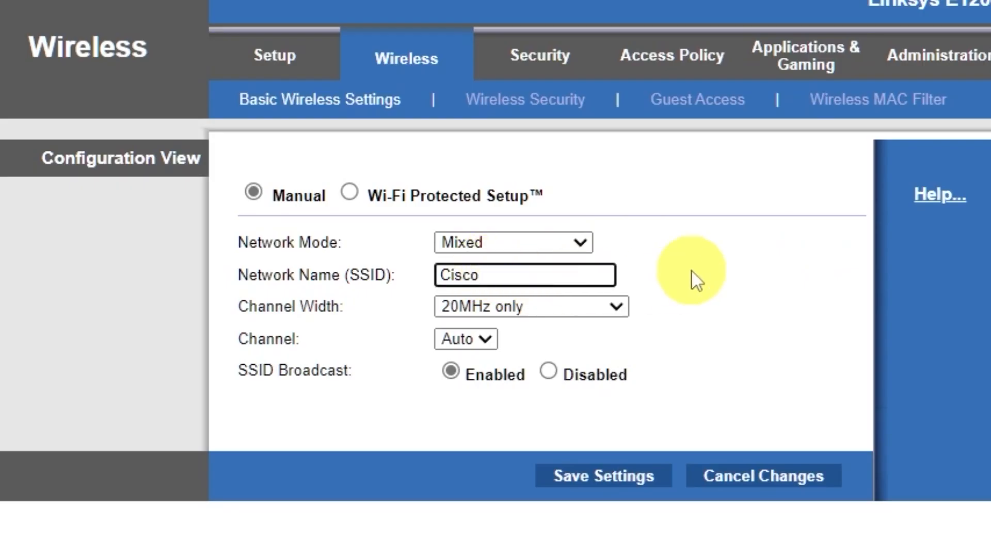
click(602, 475)
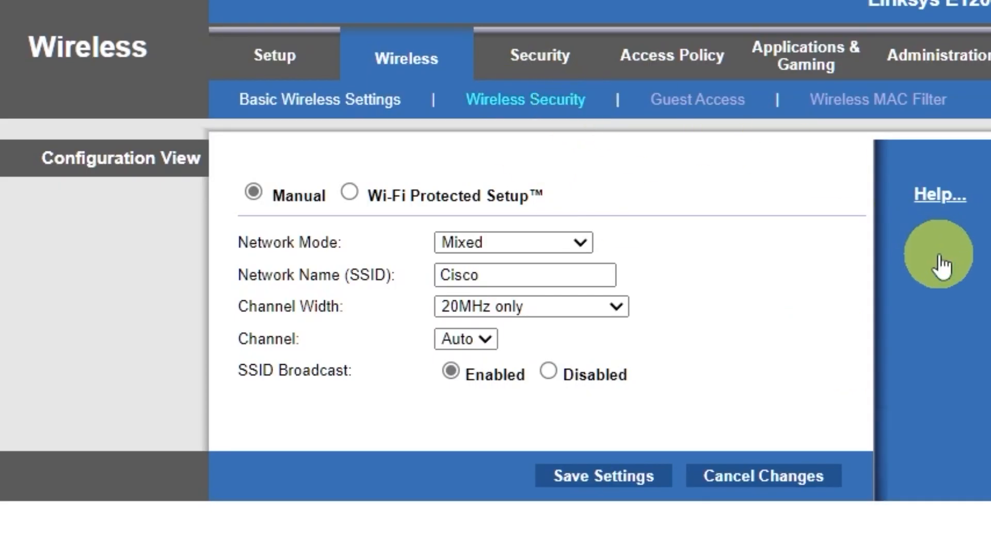
click(524, 100)
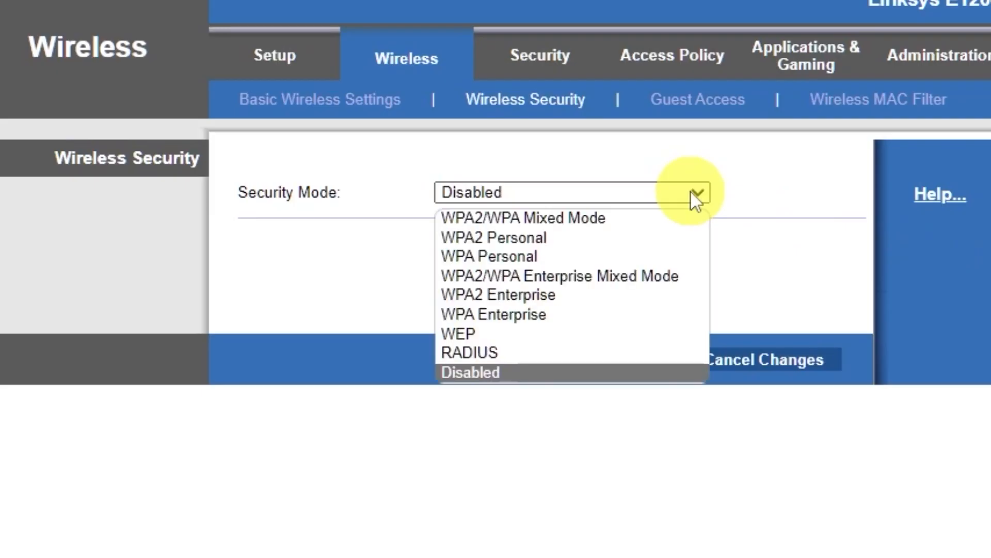
click(523, 217)
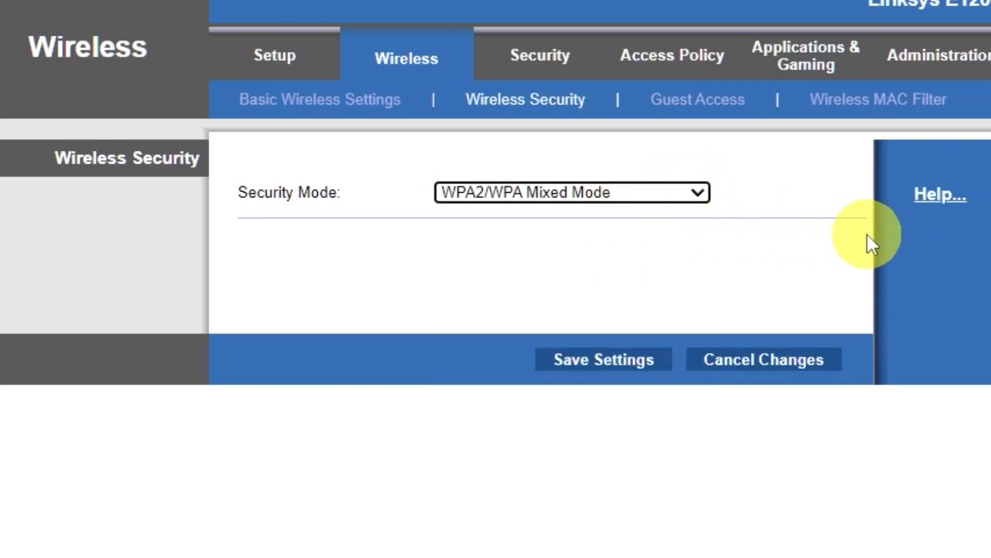
click(570, 192)
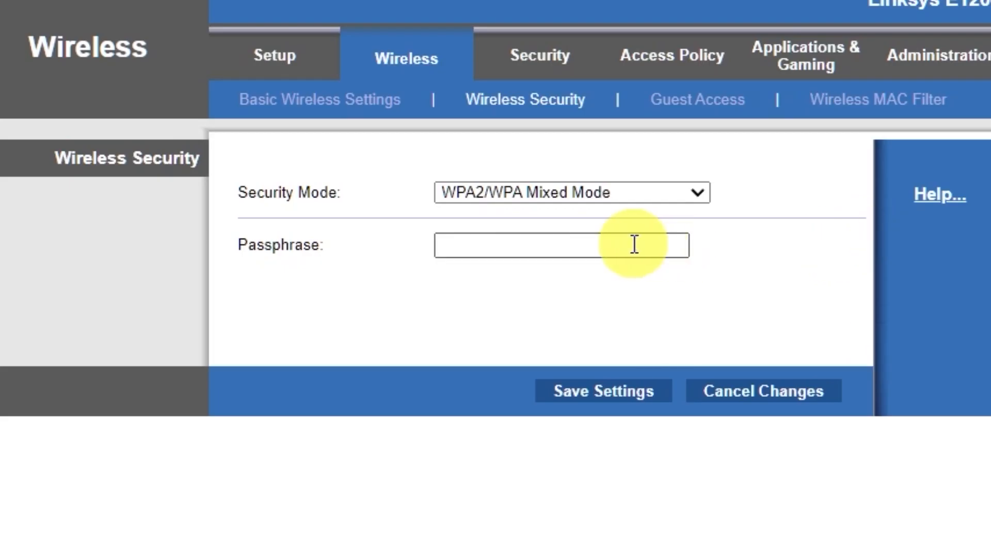
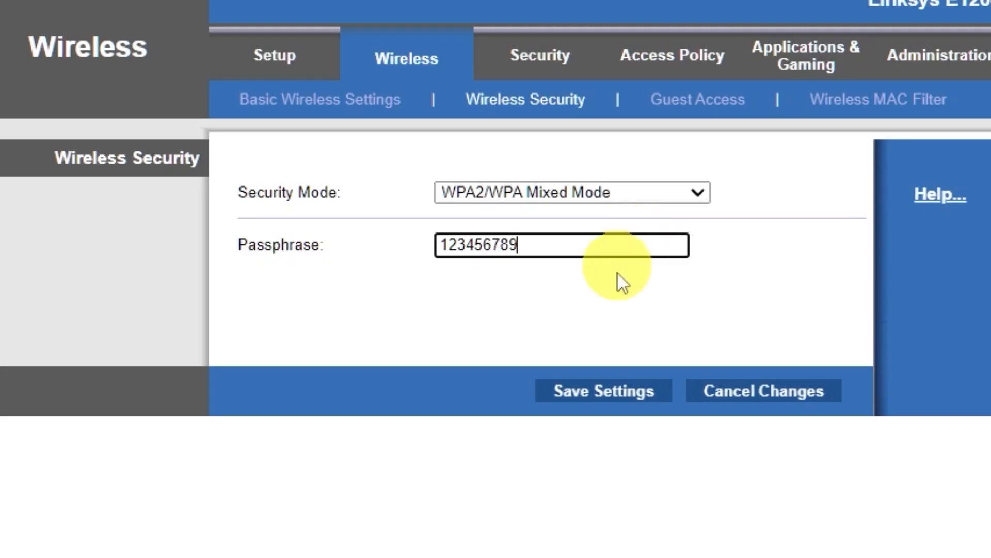
Step: Save the wireless security settings and return to the Setup page
click(602, 390)
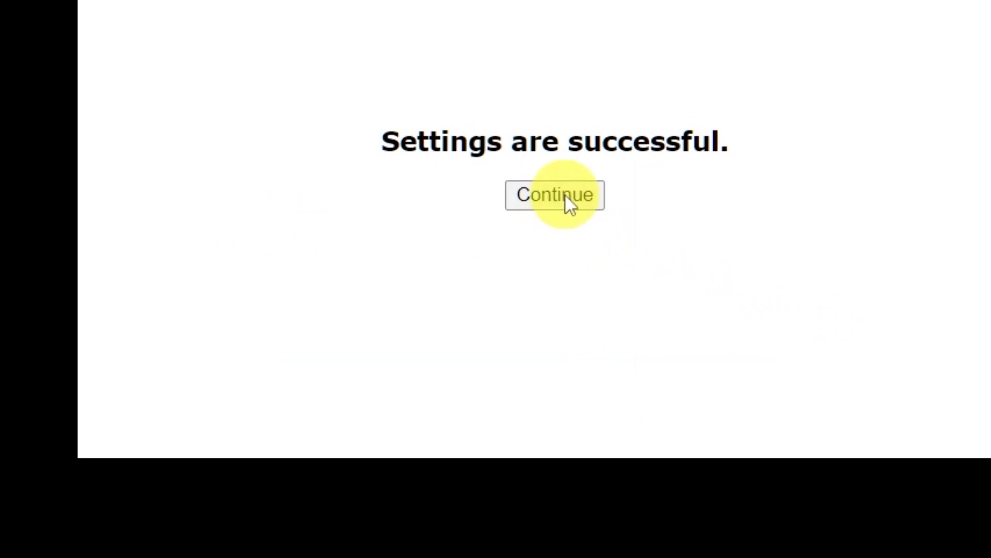
click(554, 194)
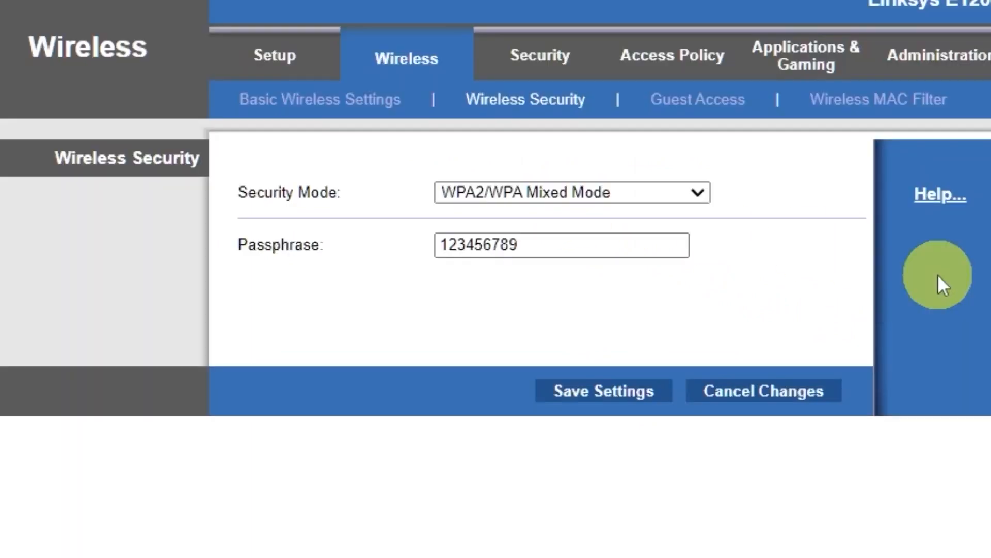
click(435, 24)
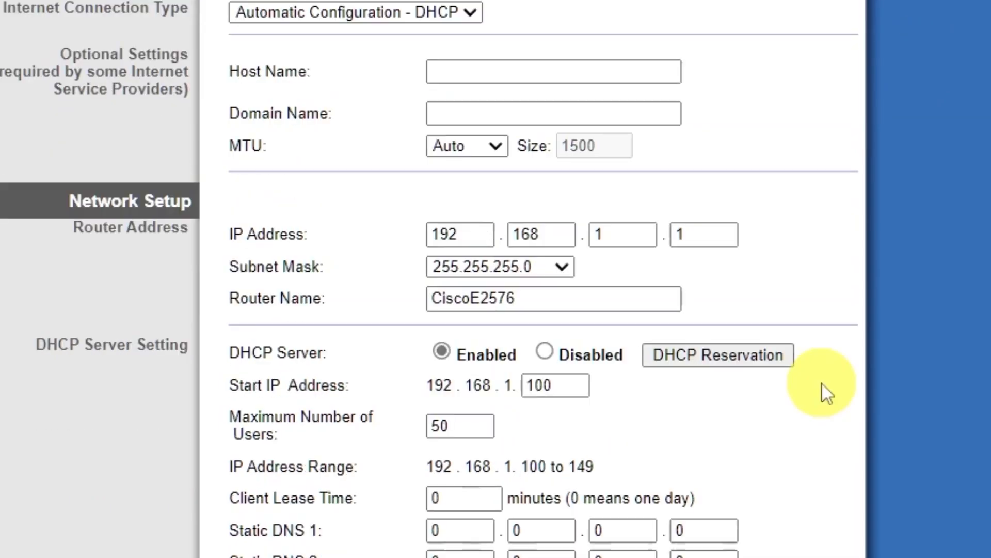
Step: Reboot the router from the Setup page and confirm the reboot
scroll(down, 3)
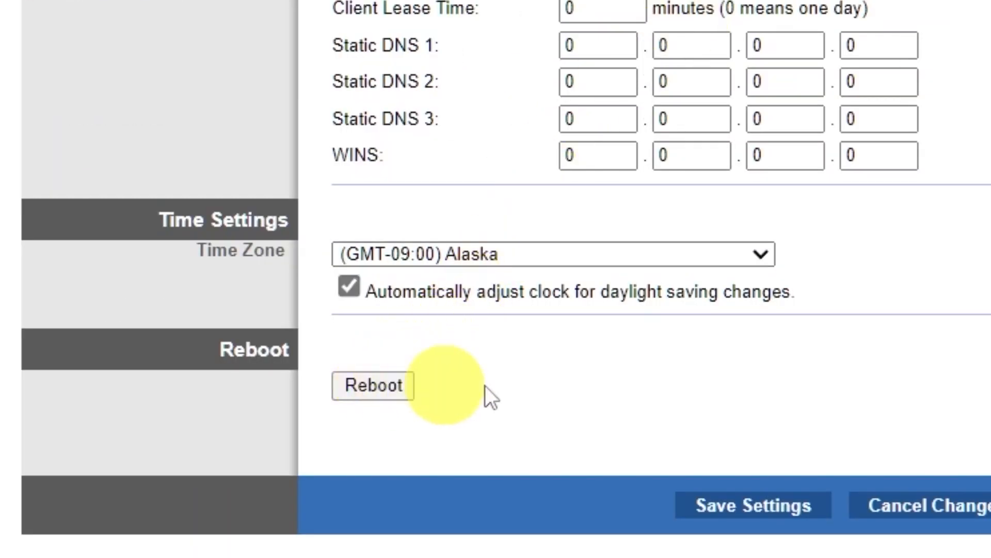
click(372, 385)
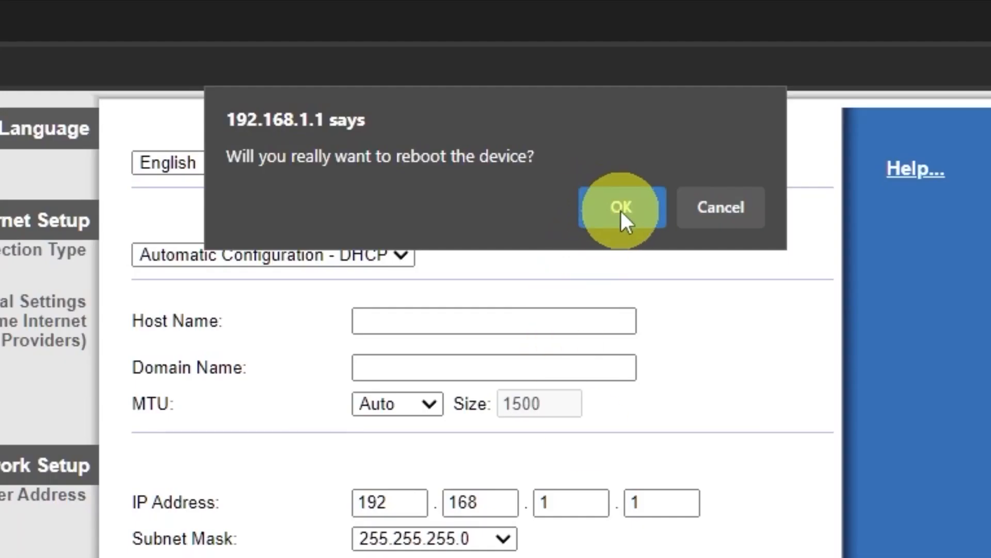
click(620, 207)
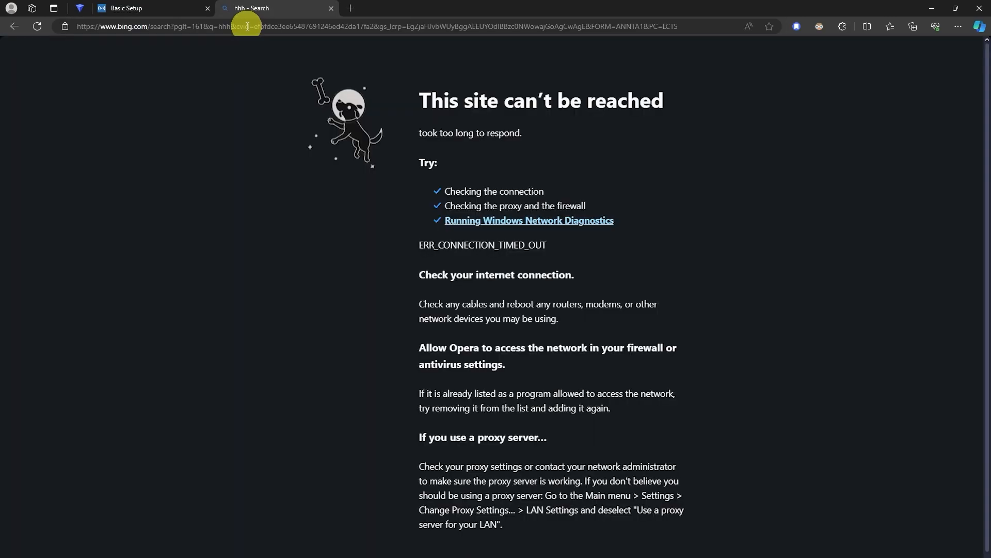
Step: Retry the Bing search in Edge to test the internet connection
click(37, 25)
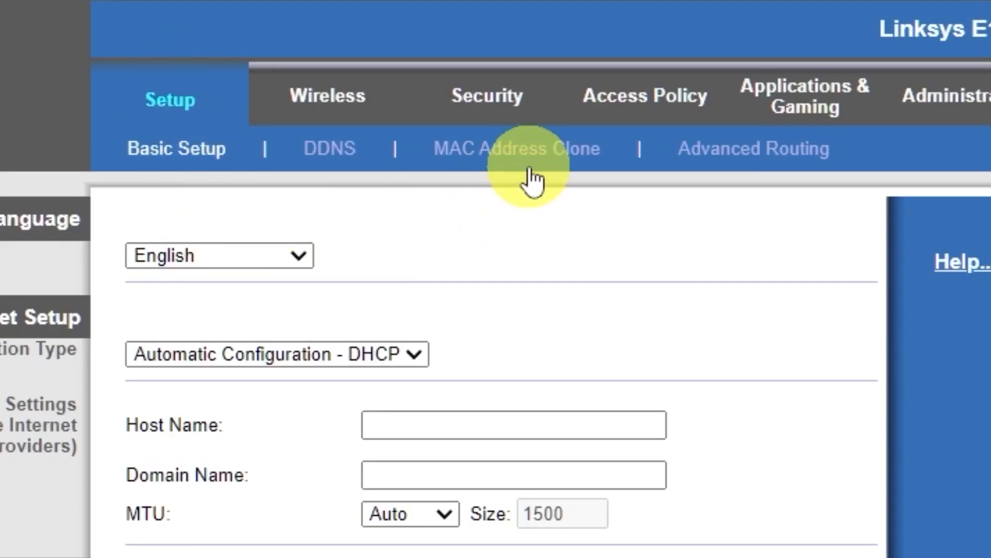
click(513, 148)
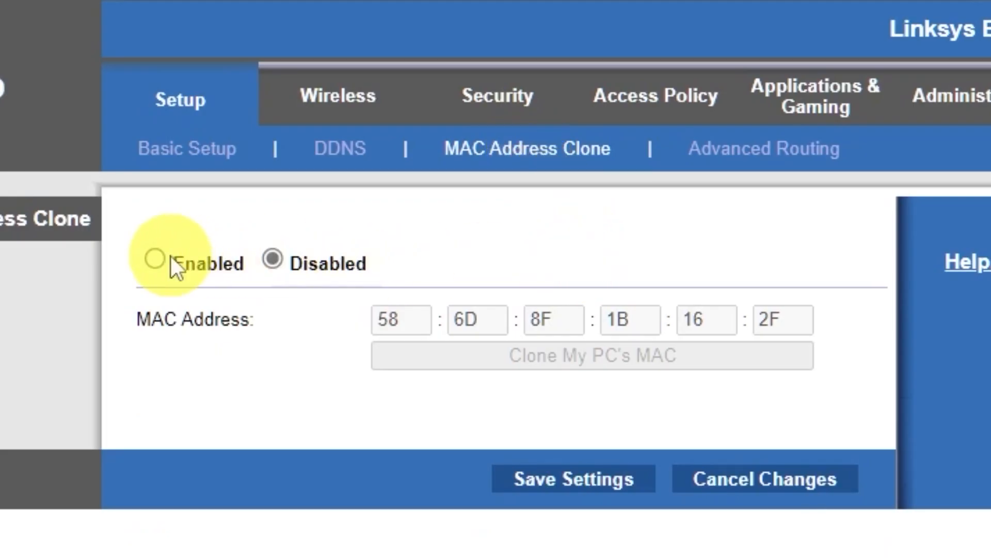
click(155, 263)
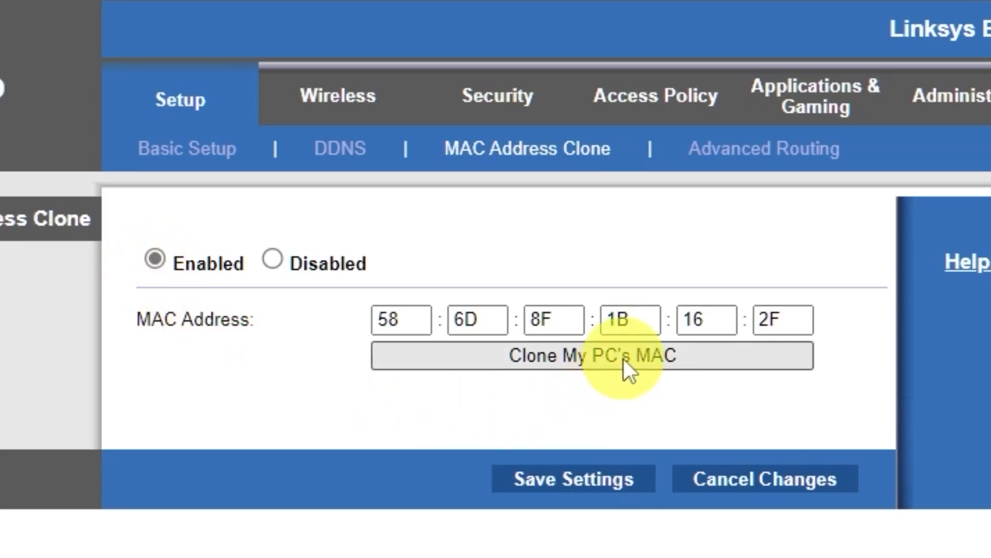
click(592, 355)
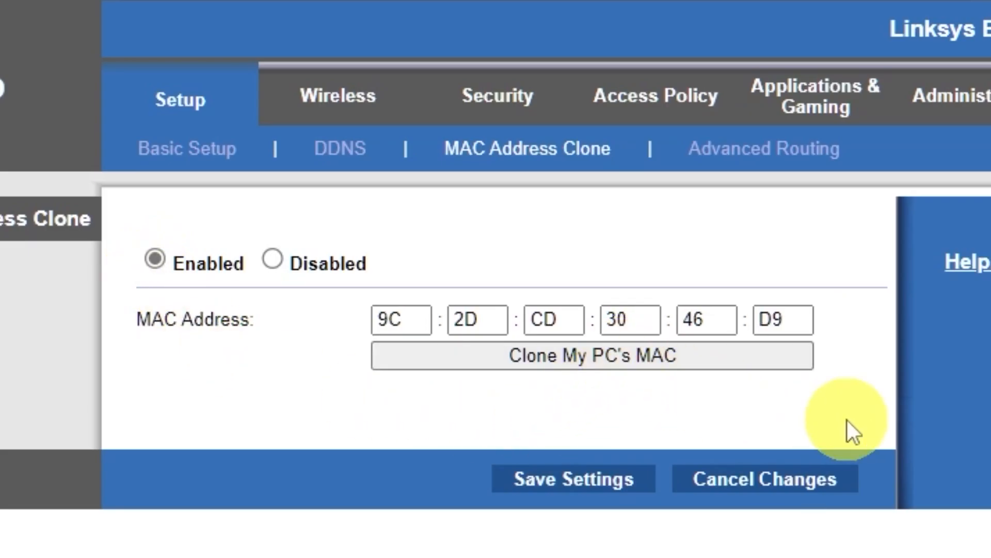
mouse_move(689, 456)
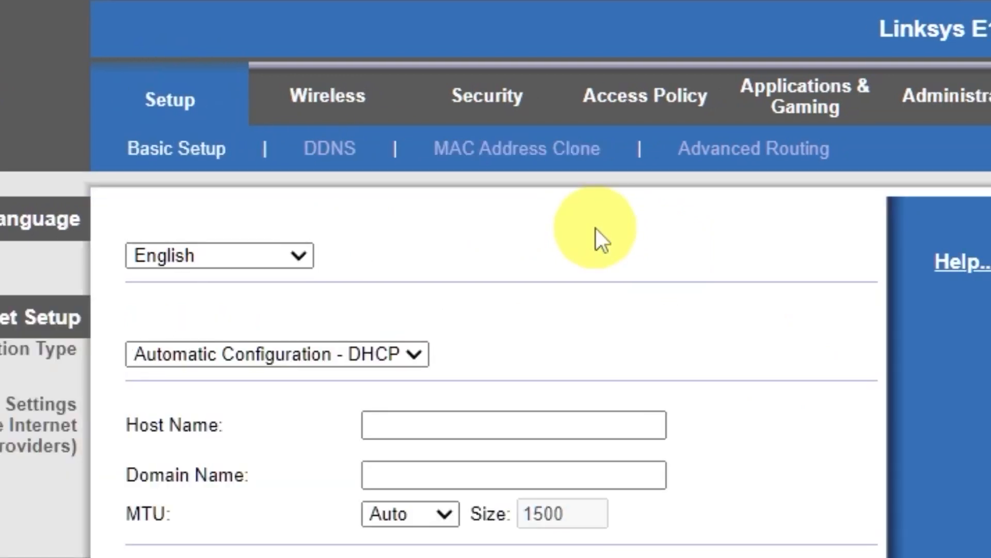
Step: Reboot the router from the Reboot section of Basic Setup to apply the cloned MAC
scroll(down, 3)
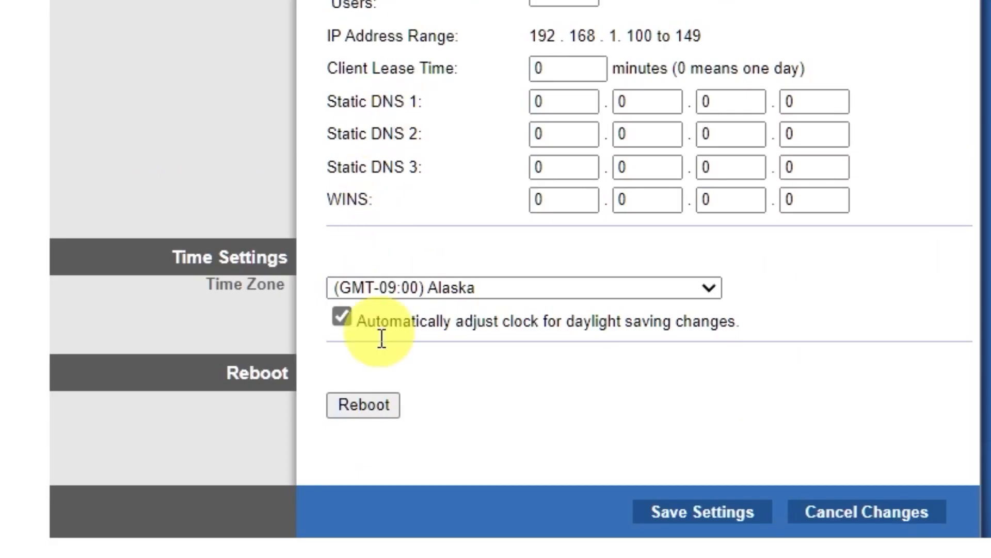
click(363, 405)
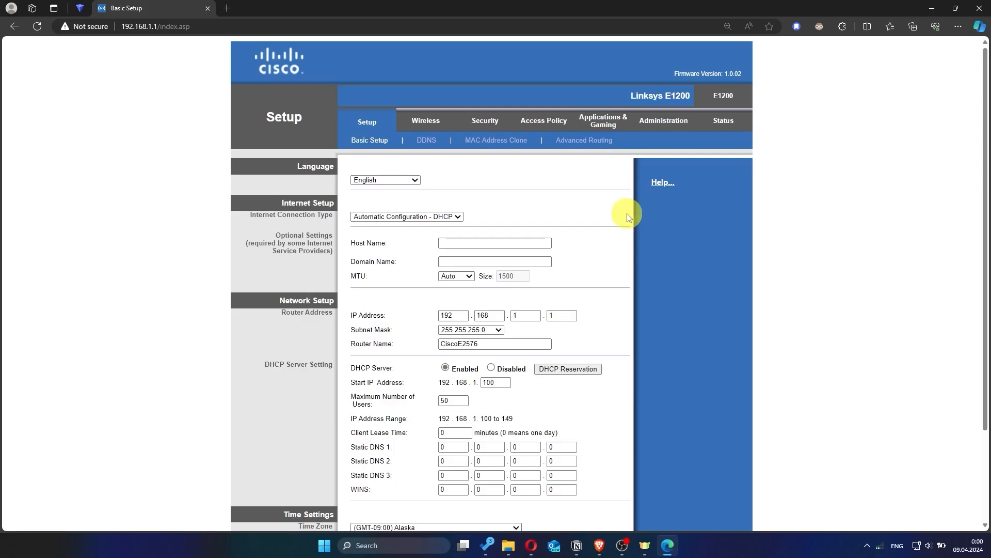
mouse_move(227, 9)
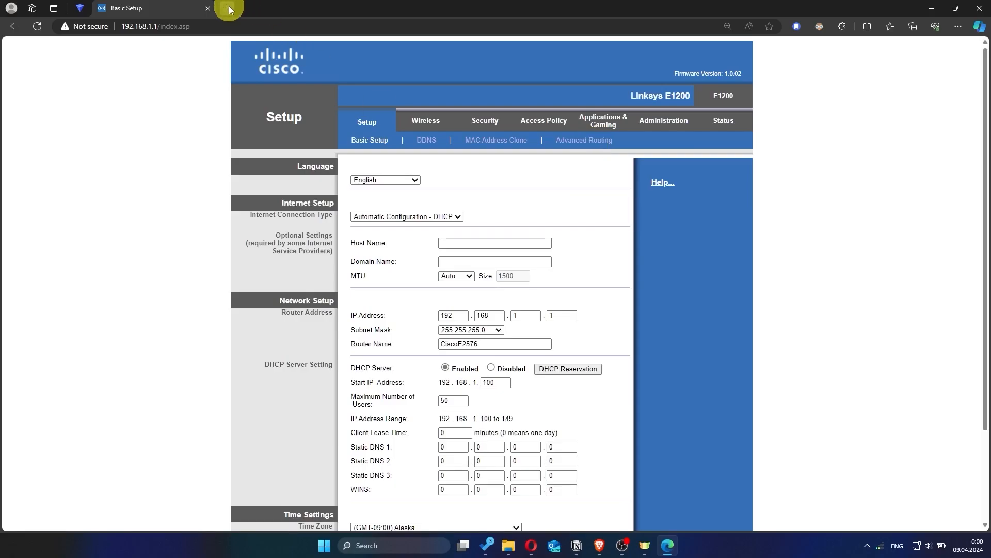
Step: Search 'hh' in a new tab, see it time out, and return to Basic Setup
text(hh)
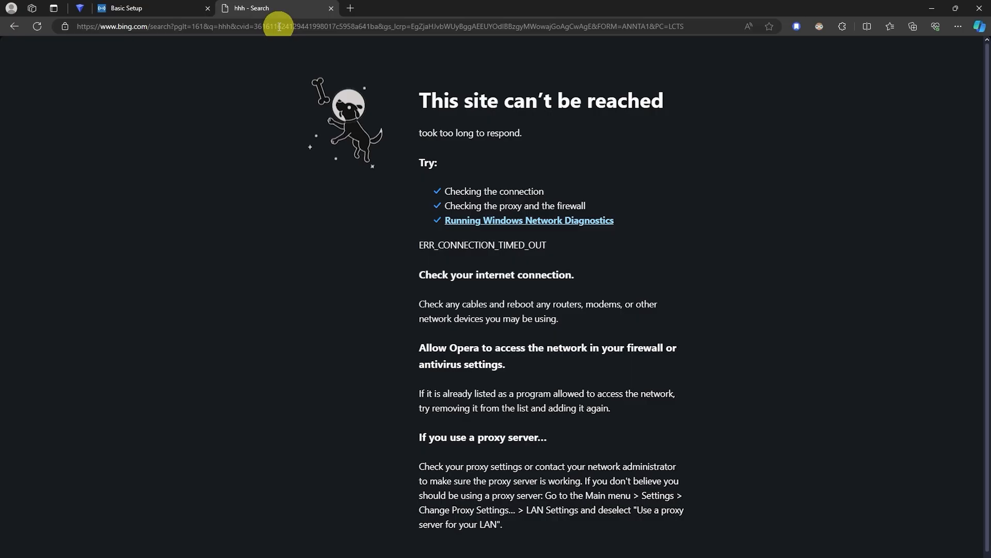
click(145, 9)
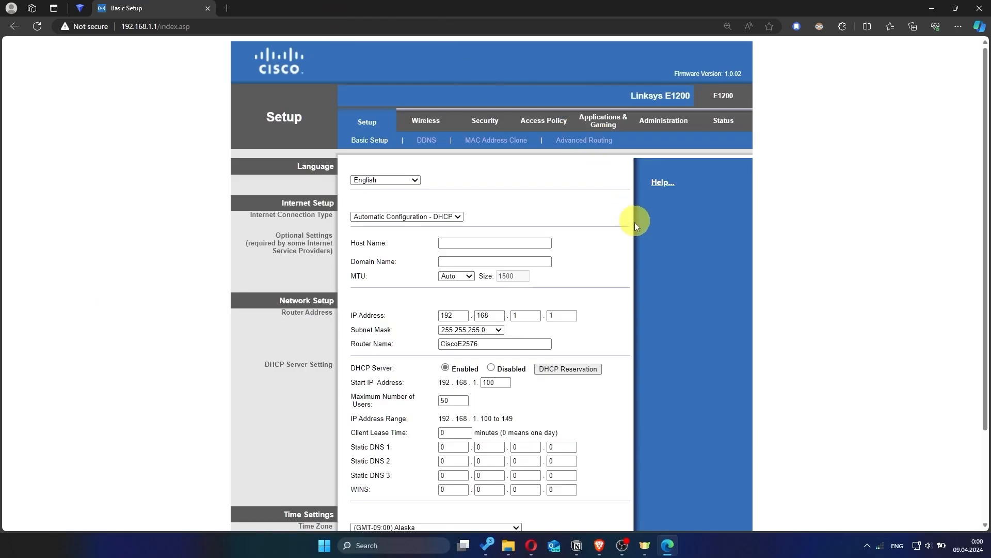
mouse_move(630, 225)
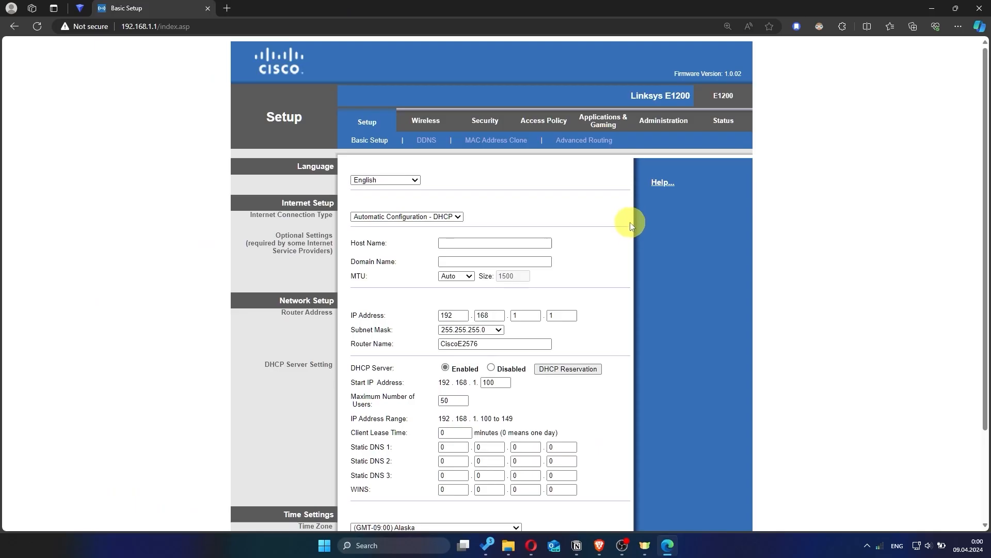